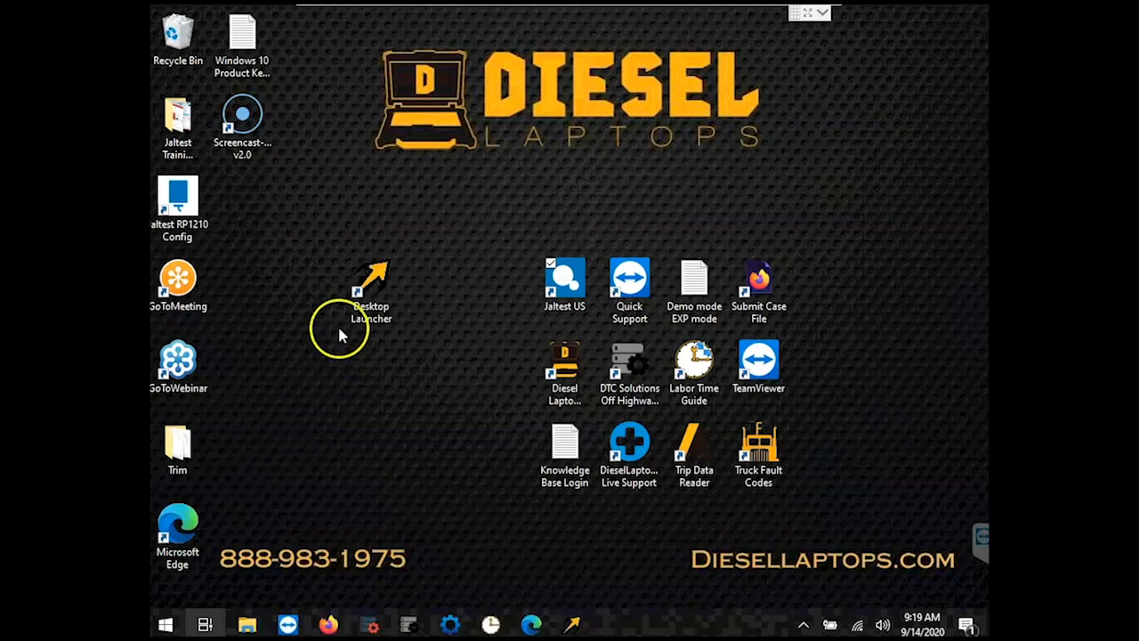
mouse_move(334, 311)
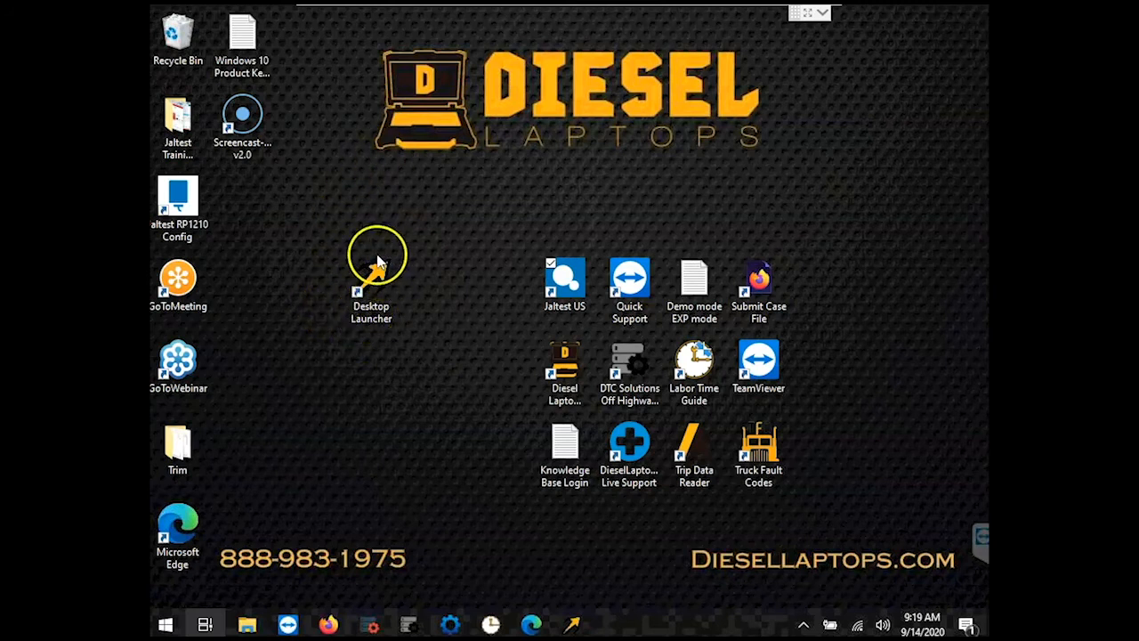
mouse_move(694, 294)
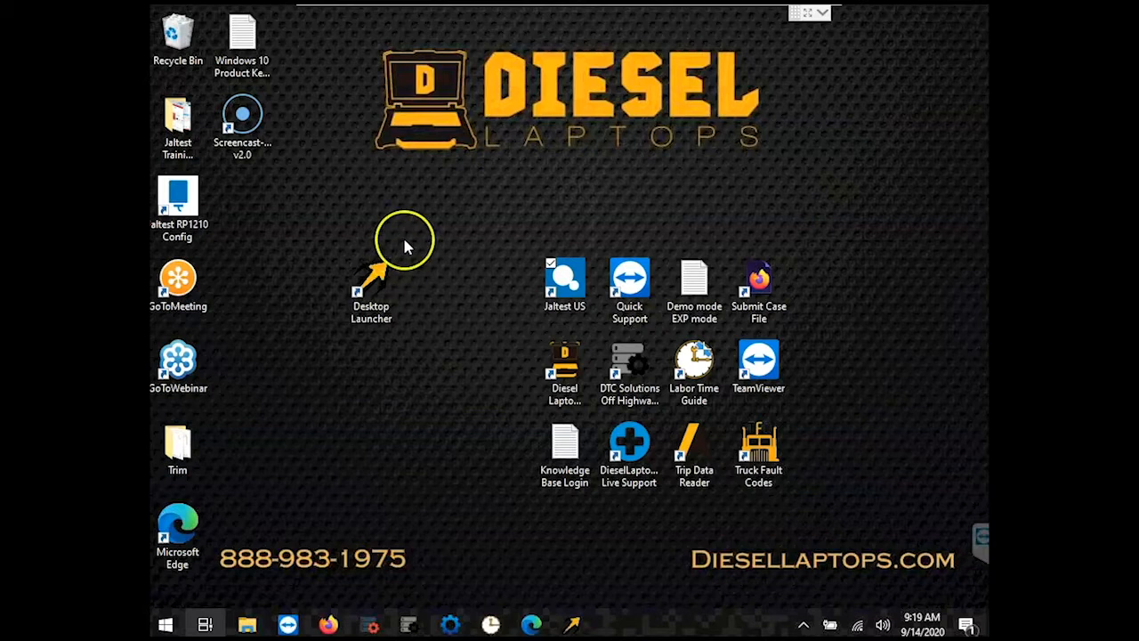
mouse_move(363, 356)
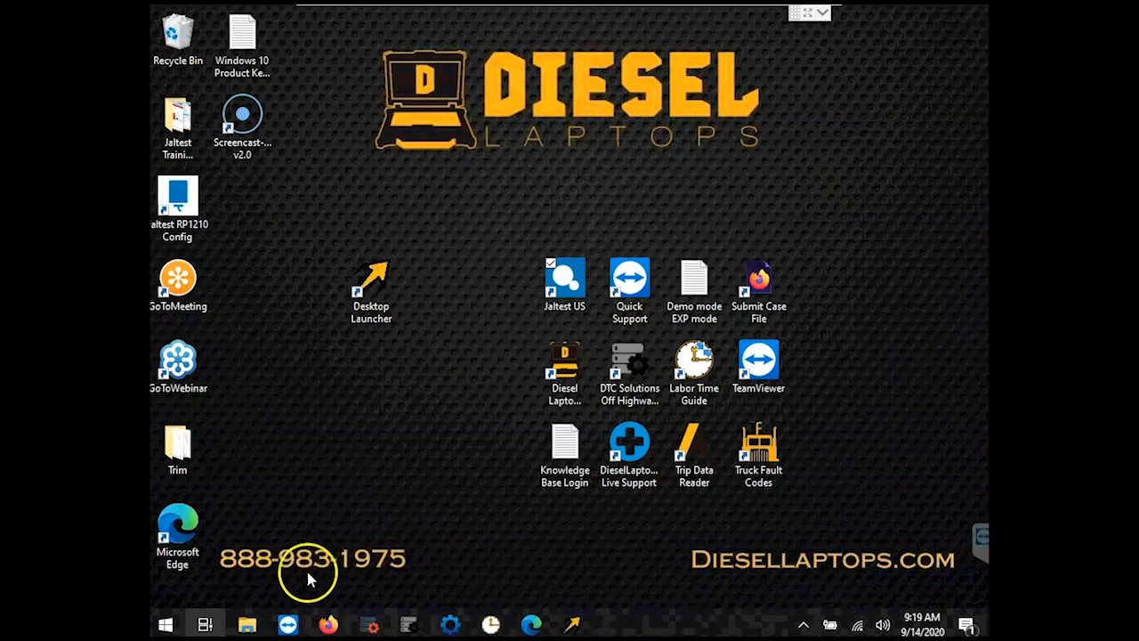
mouse_move(370, 577)
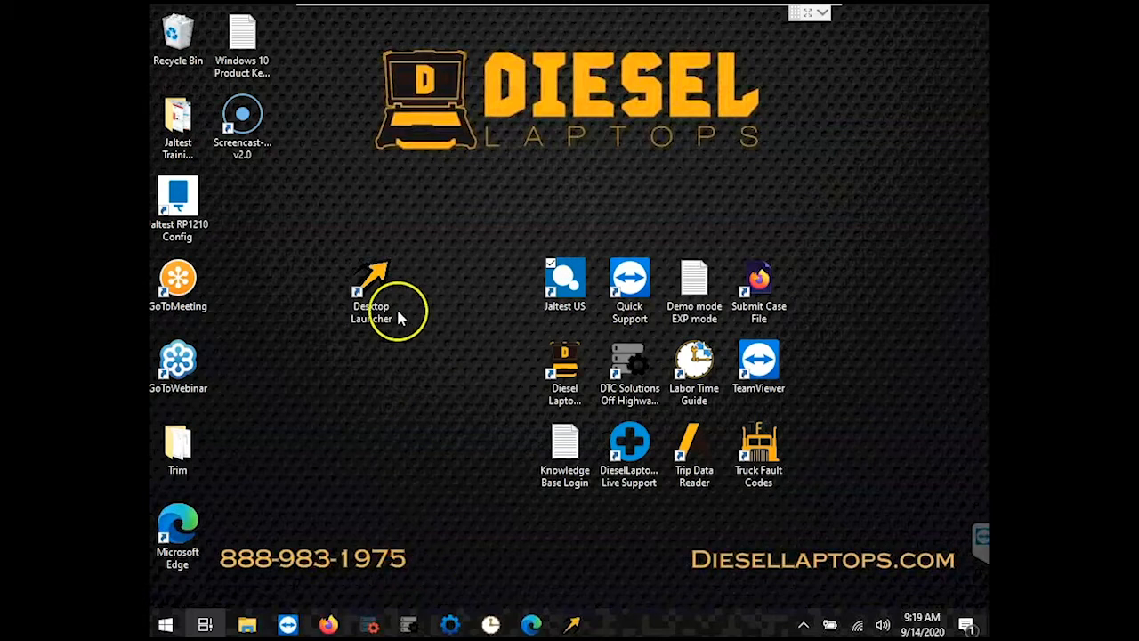
- Launch the Desktop Launcher and preview the DTC Solutions and Labor Time Guide descriptions
double_click(370, 285)
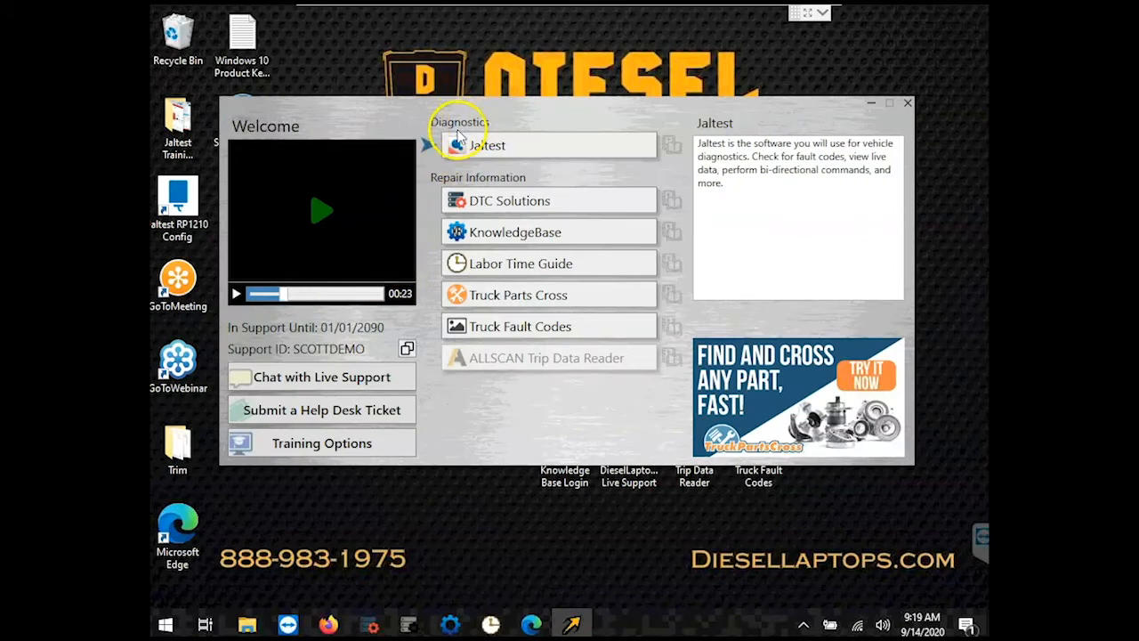
mouse_move(484, 145)
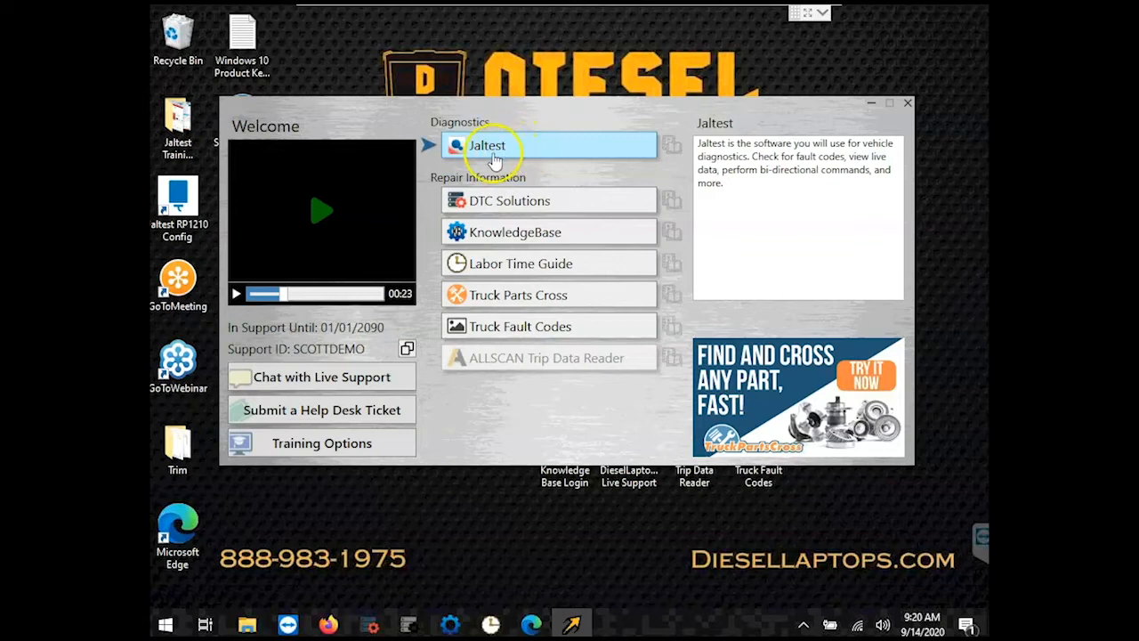
mouse_move(487, 183)
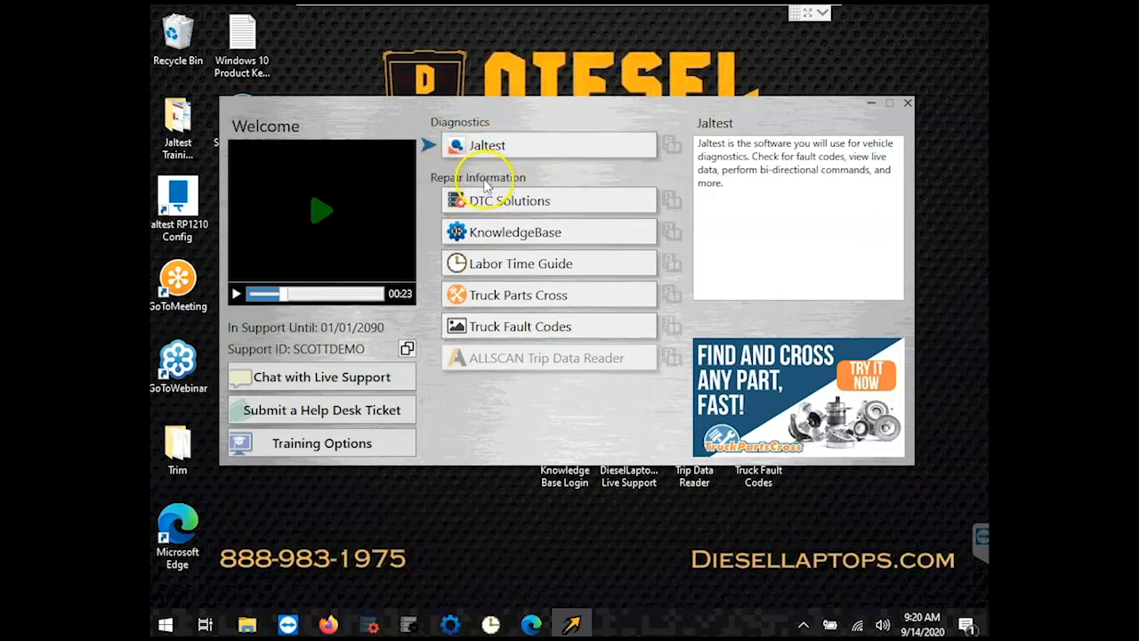
click(508, 200)
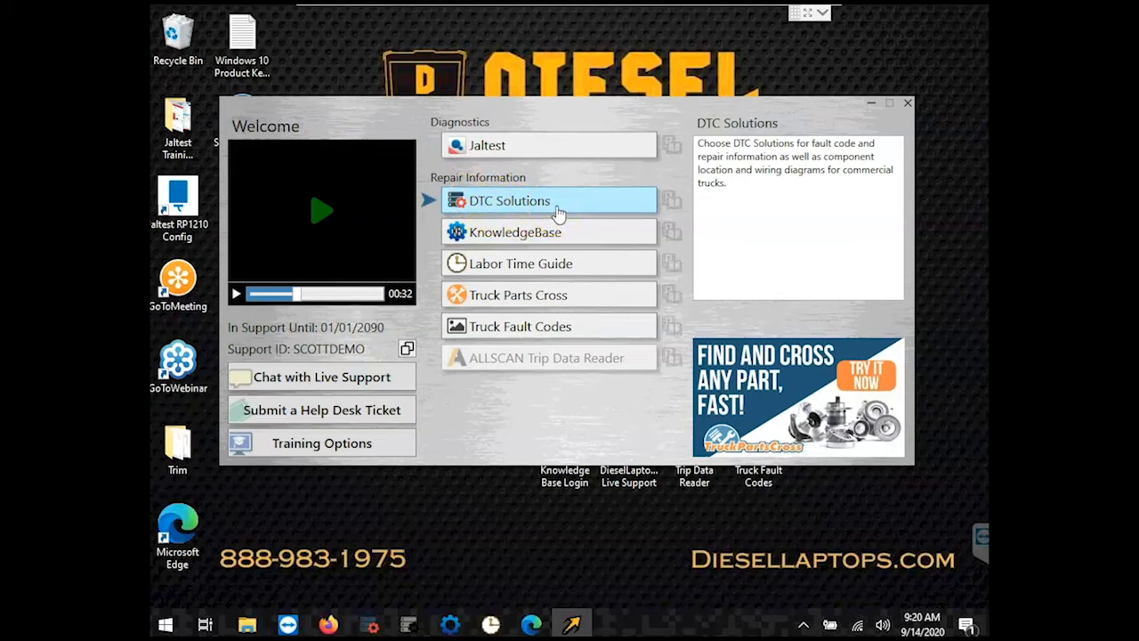
click(519, 263)
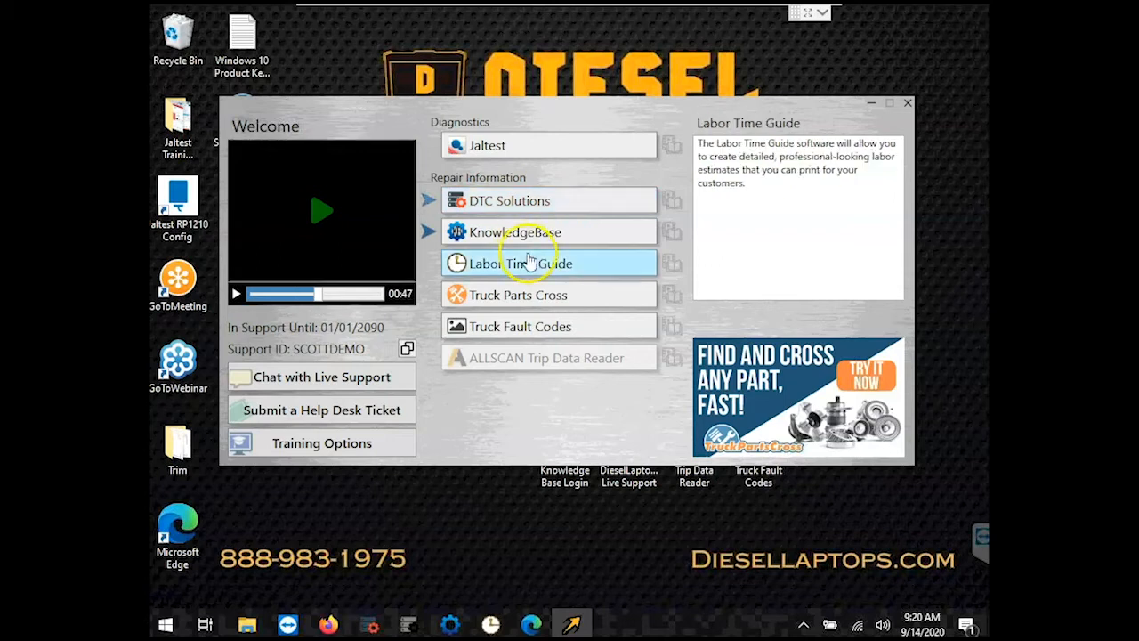
click(509, 231)
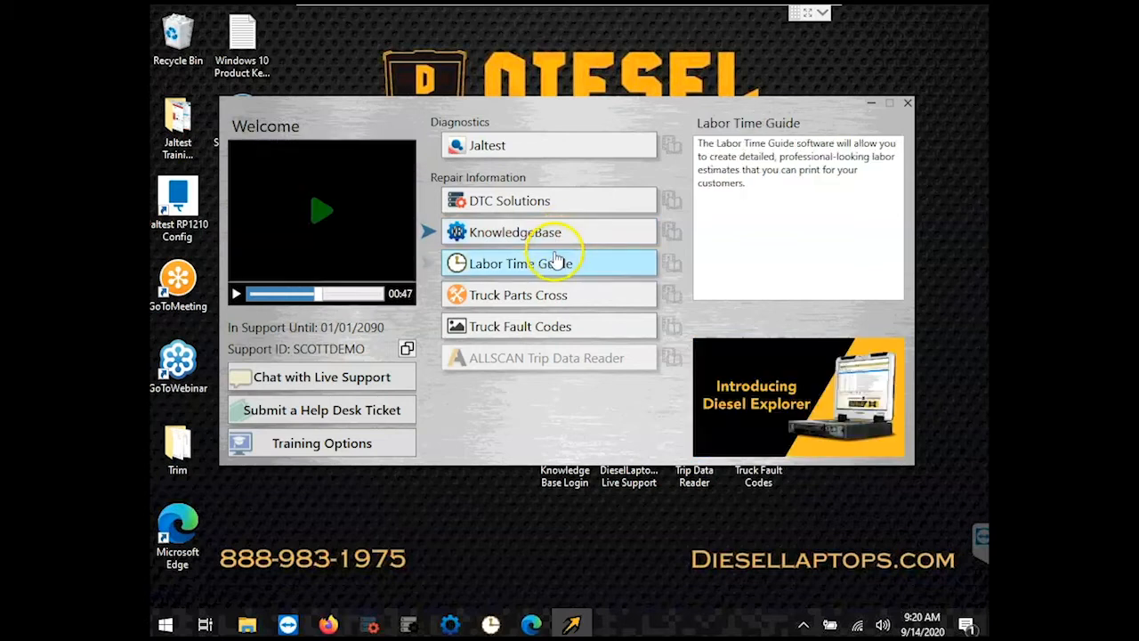
- Preview Truck Parts Cross, then revisit Labor Time Guide and DTC Solutions descriptions
click(548, 294)
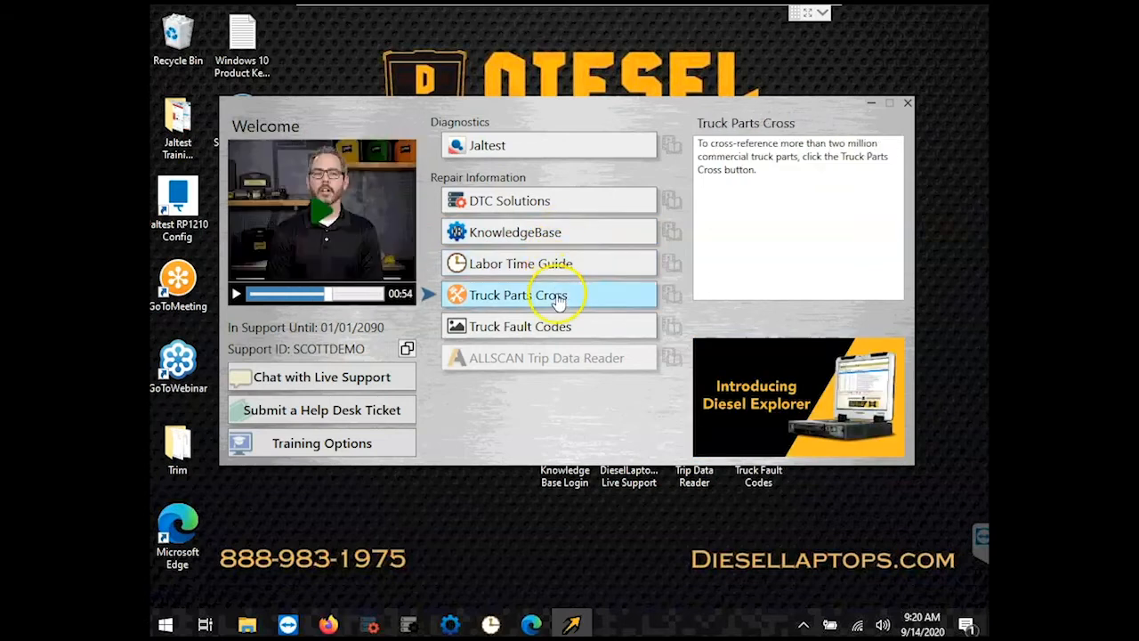
click(547, 263)
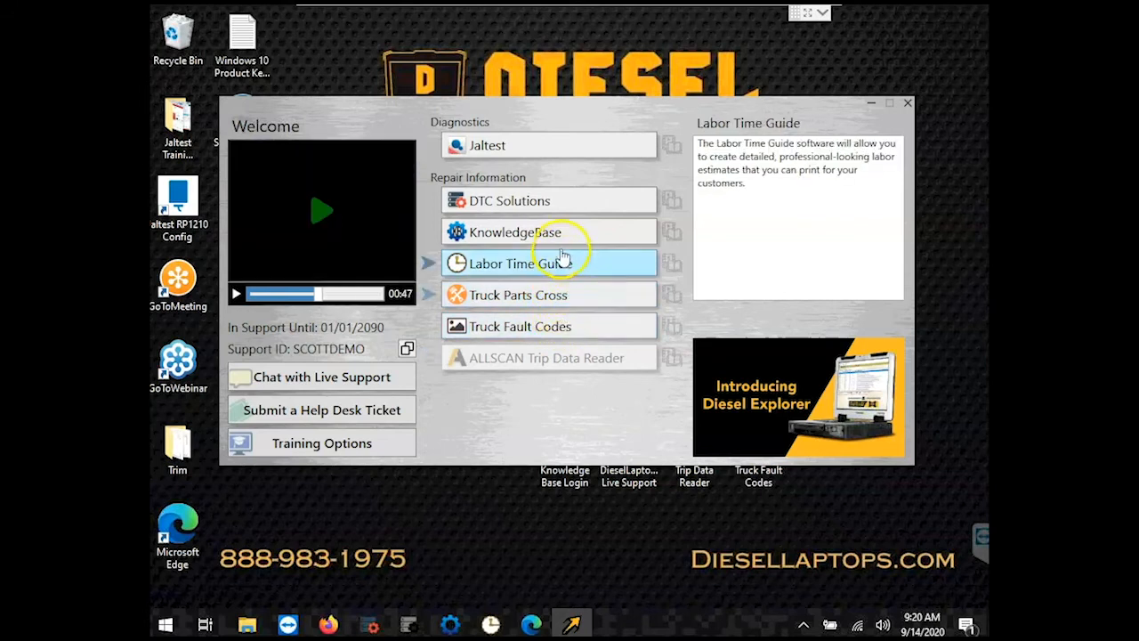
click(514, 231)
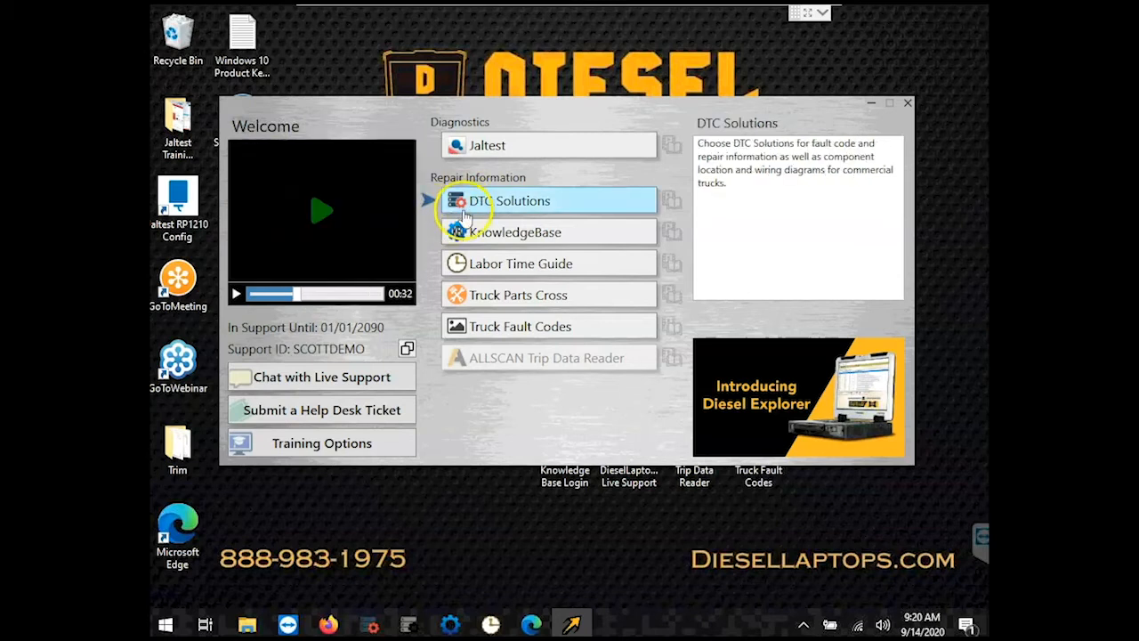
click(320, 376)
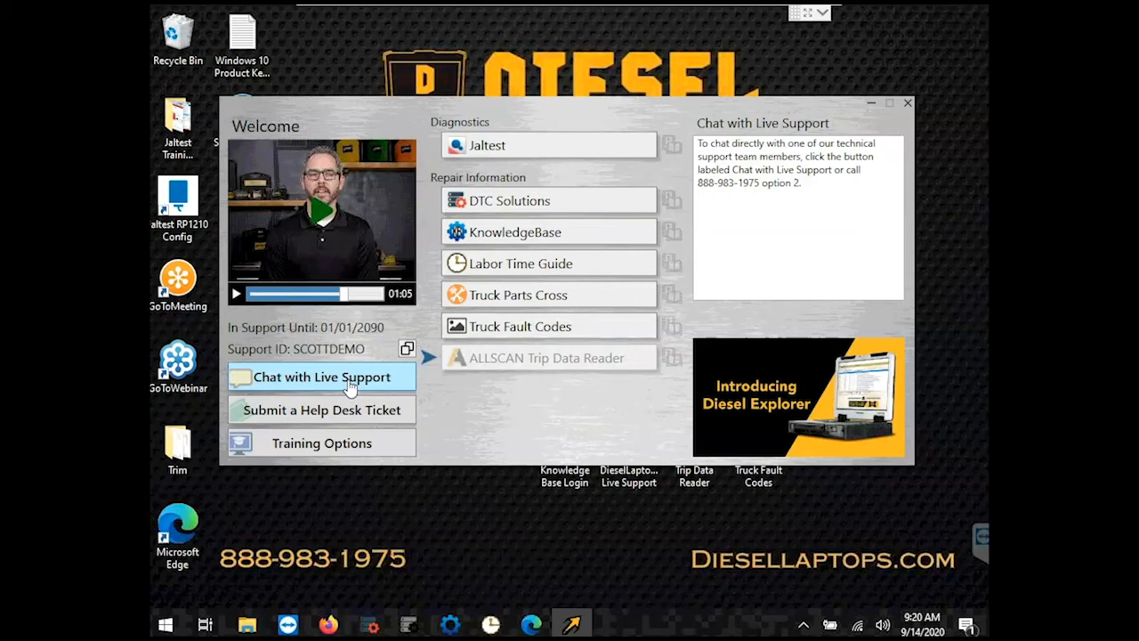
click(321, 410)
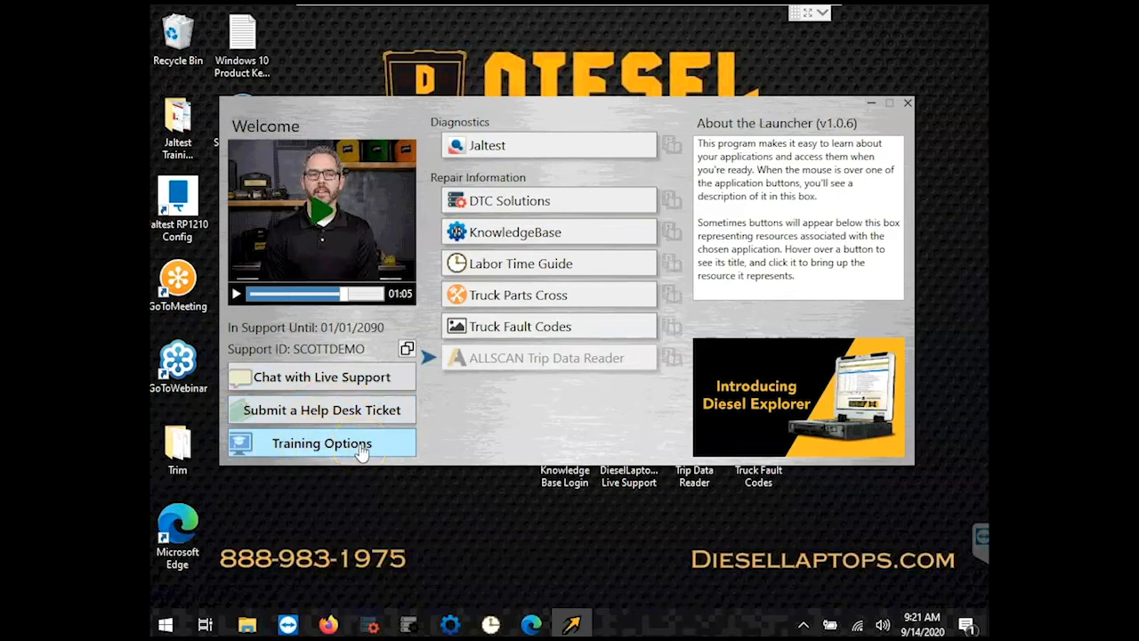
- Visit the training website via Training Options, list Classroom Training locations and dismiss the order summary
click(321, 443)
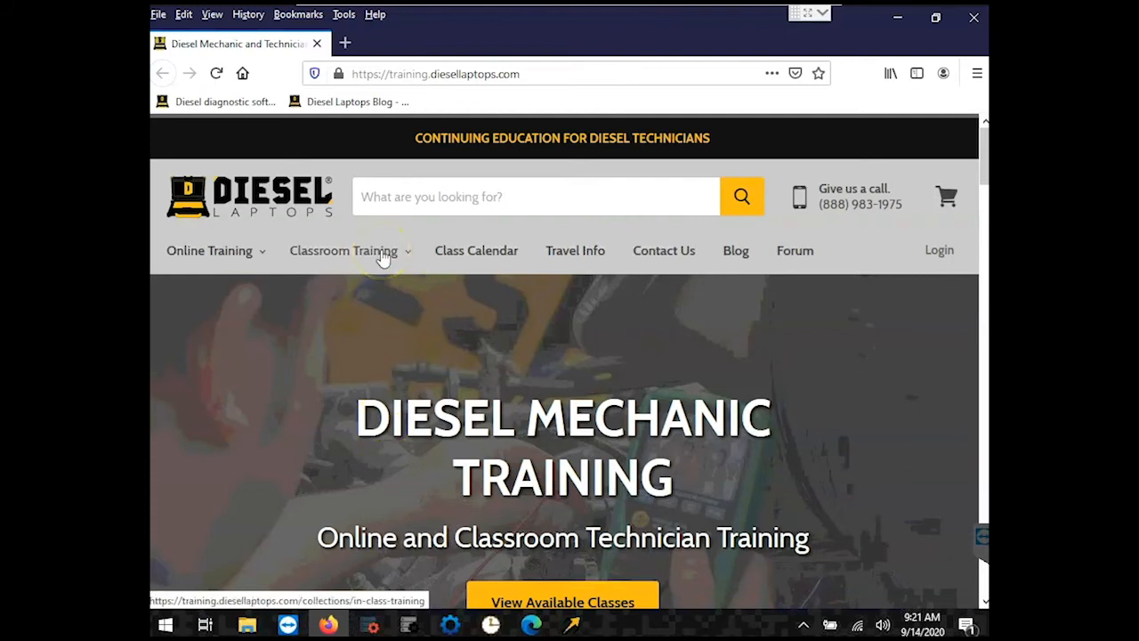
click(343, 250)
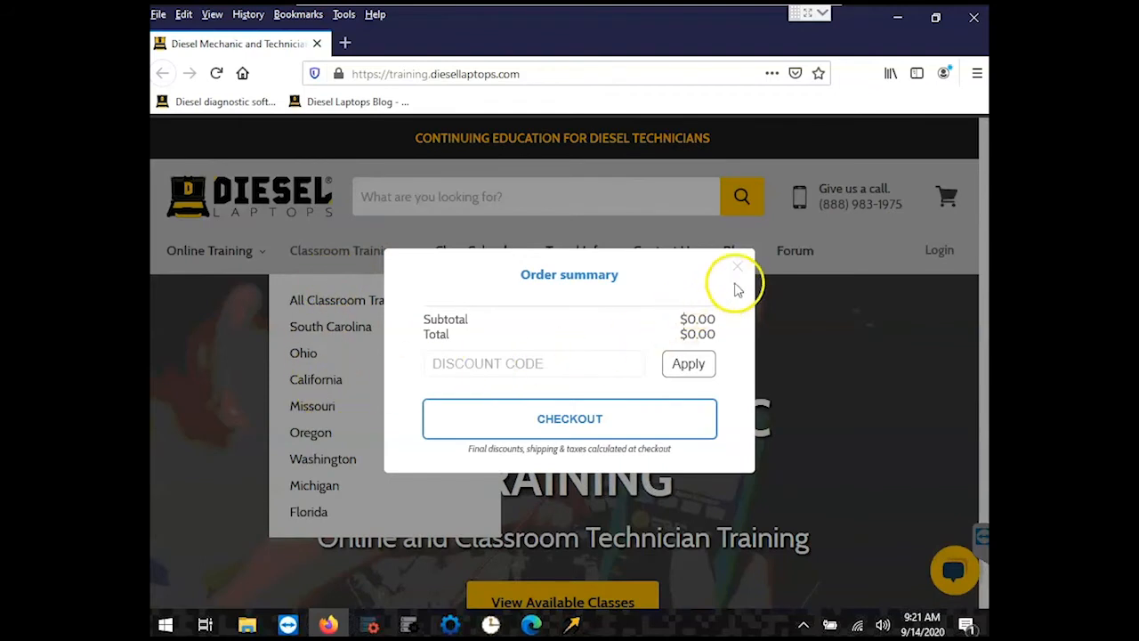
click(737, 267)
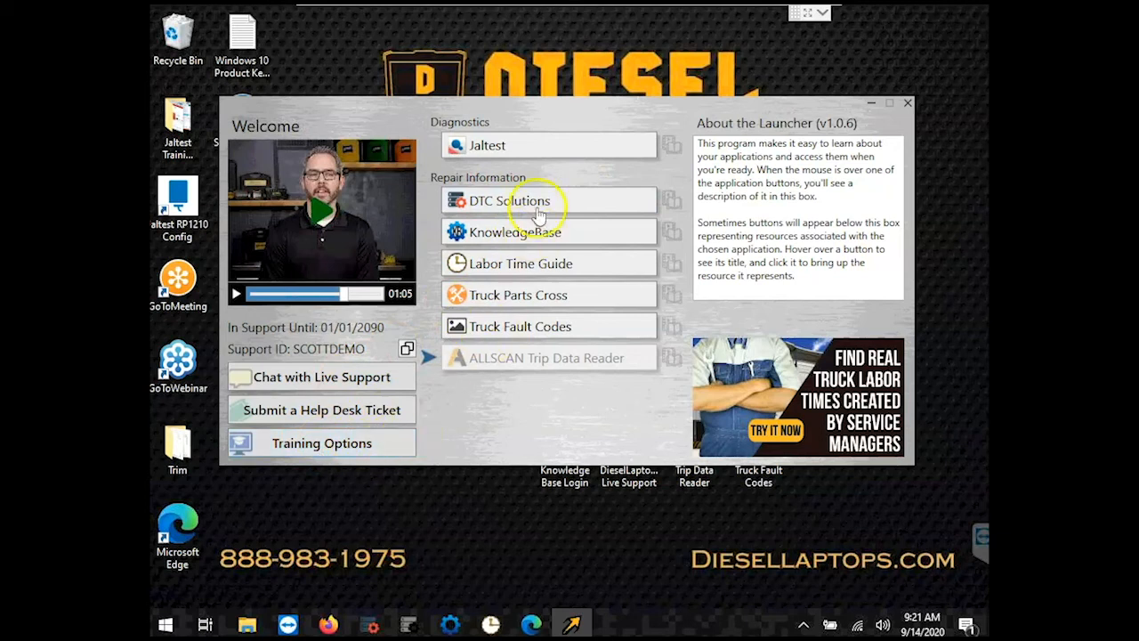
- Start Jaltest from the Diagnostics section for vehicle diagnostics
click(512, 145)
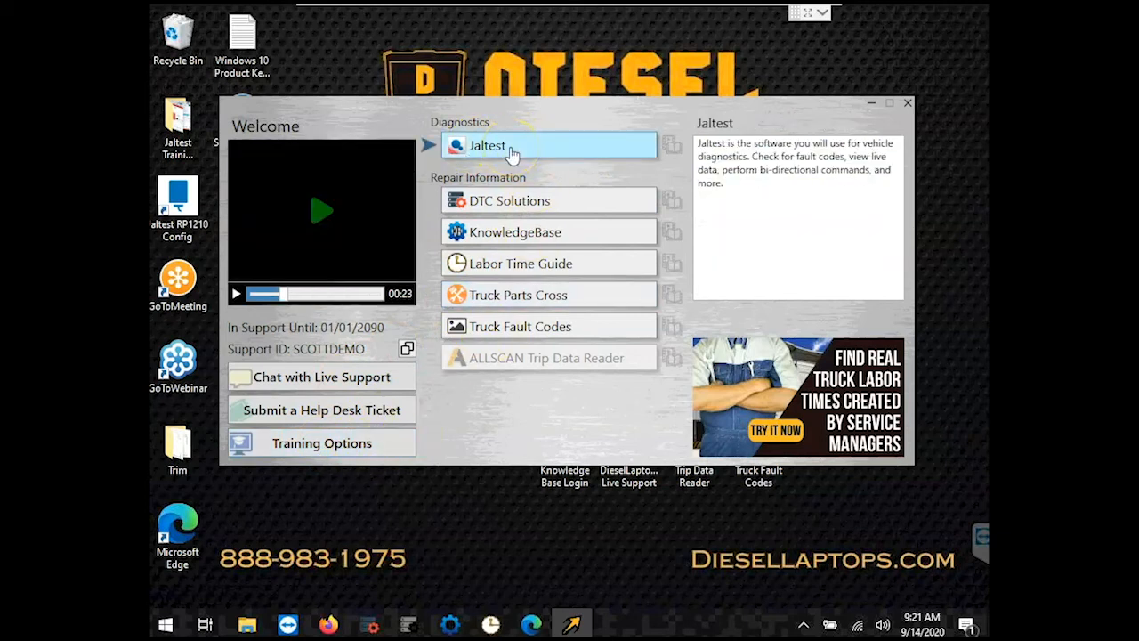